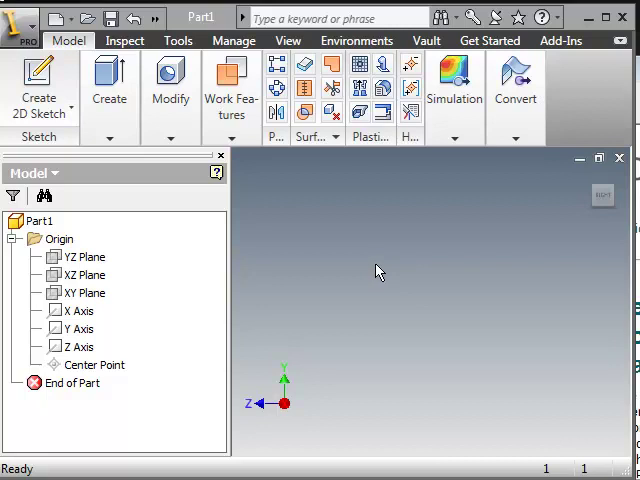
pyautogui.moveTo(352, 252)
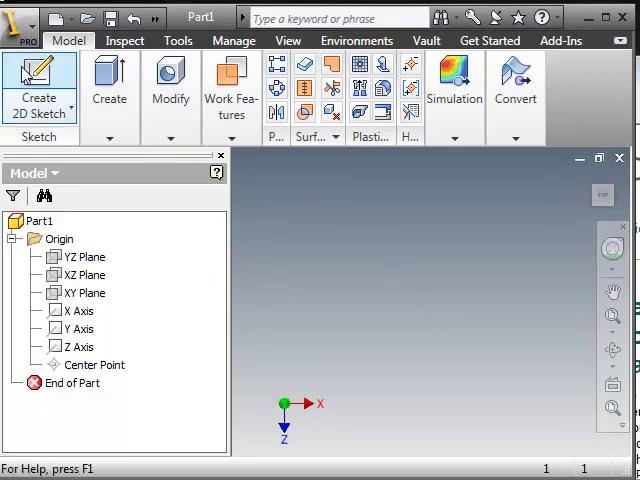
# Start a new 2D sketch (Sketch9) on the XZ origin plane
pyautogui.click(40, 80)
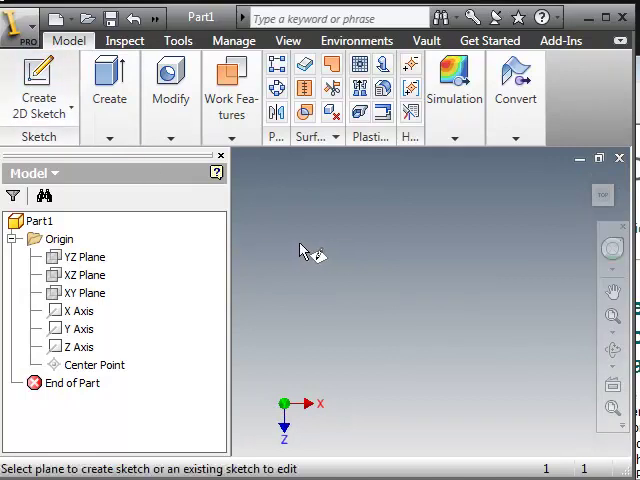
pyautogui.click(82, 274)
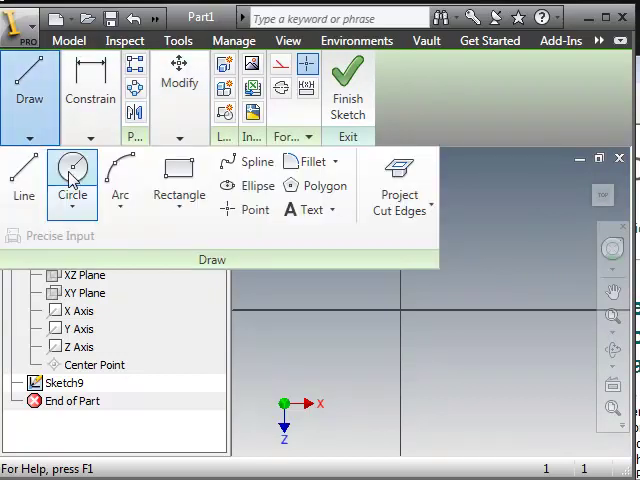
# Draw a circle centred on the sketch origin, roughly 0.57 in radius
pyautogui.click(72, 180)
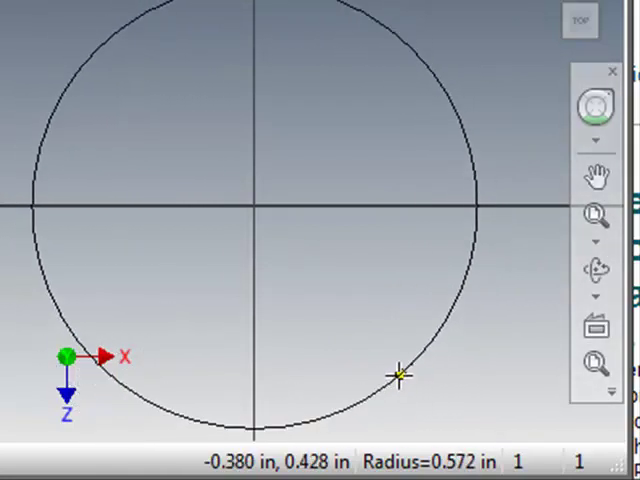
pyautogui.moveTo(370, 356)
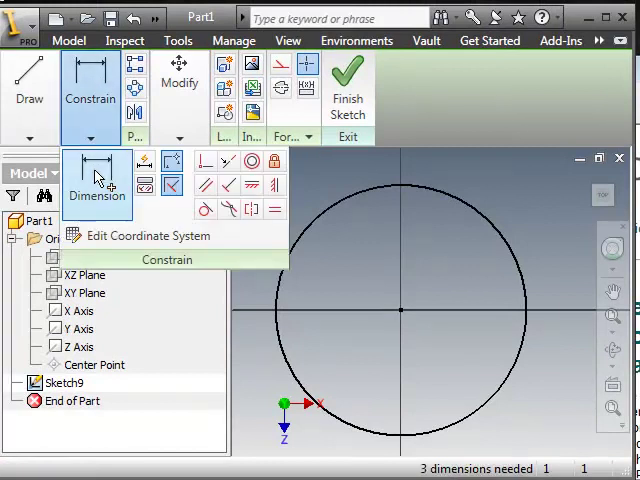
# Dimension the circle to a 1.000 in diameter
pyautogui.click(96, 180)
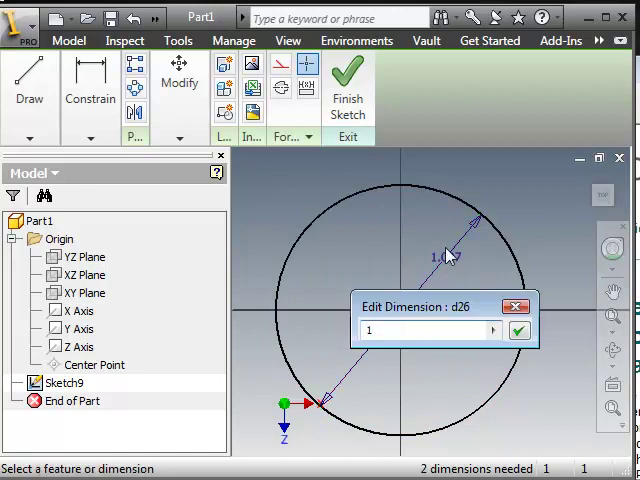
pyautogui.click(518, 330)
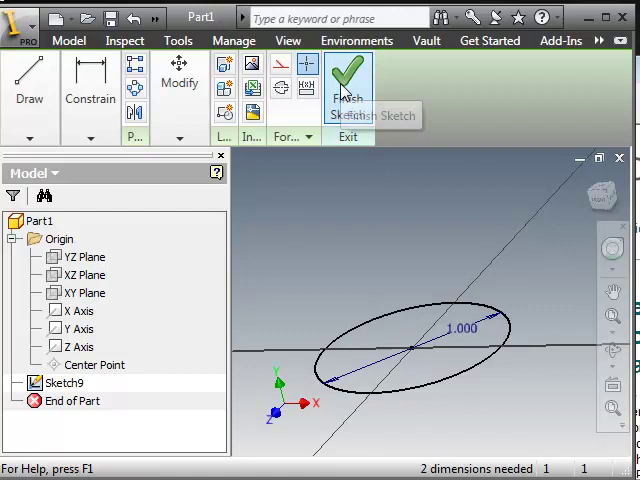
# Finish the sketch and show the Model tab's feature-creation commands
pyautogui.click(348, 80)
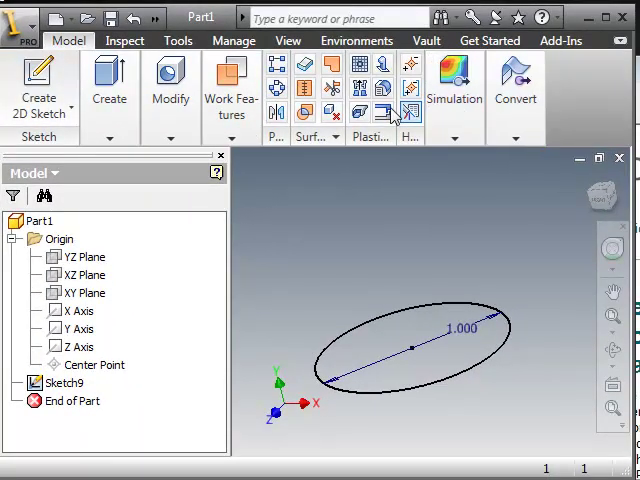
pyautogui.moveTo(110, 84)
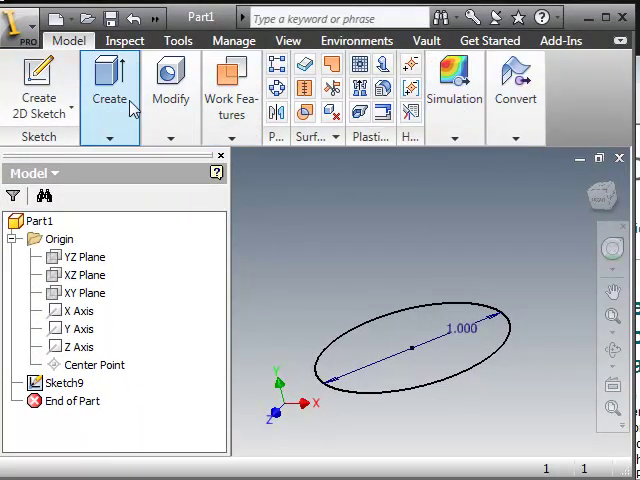
pyautogui.moveTo(304, 164)
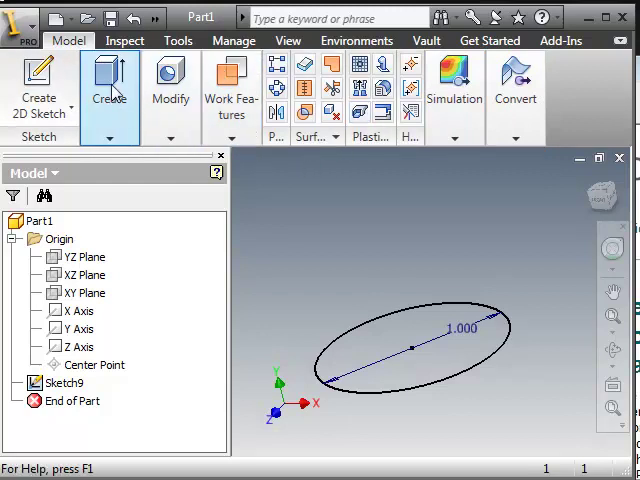
pyautogui.click(108, 84)
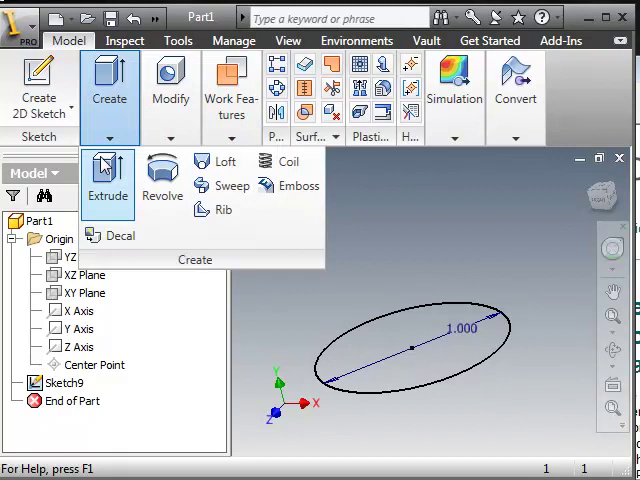
# Start an Extrude of the 1 in circle with the extent set to Distance
pyautogui.click(108, 180)
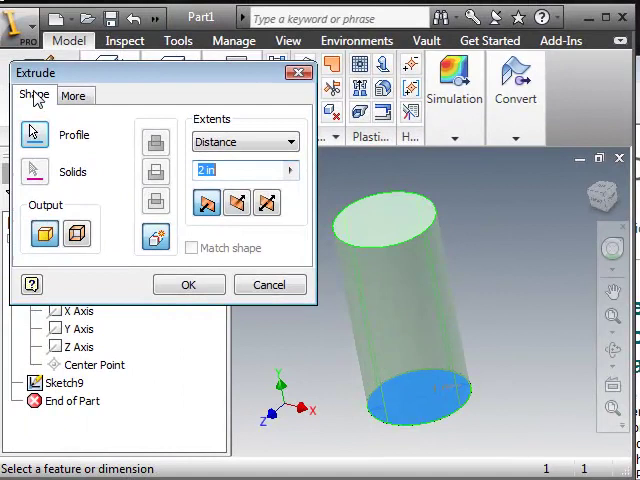
pyautogui.moveTo(44, 232)
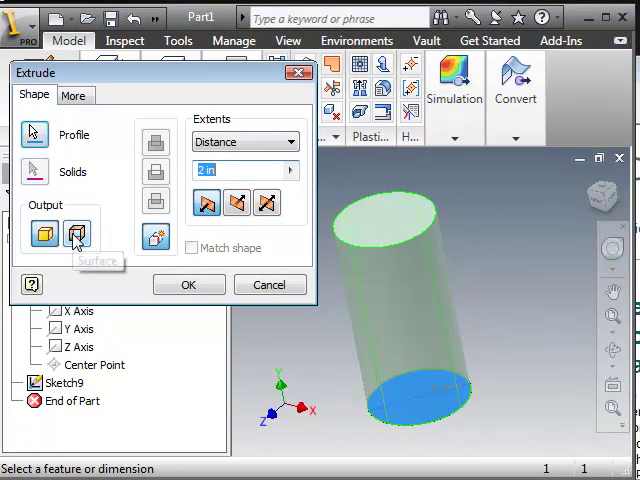
pyautogui.click(76, 232)
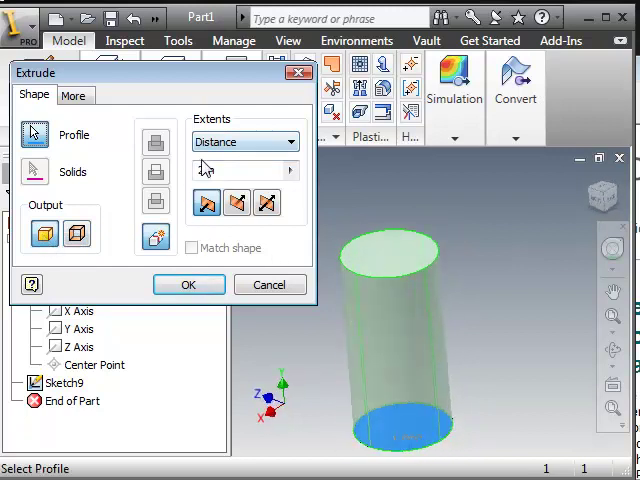
pyautogui.click(288, 140)
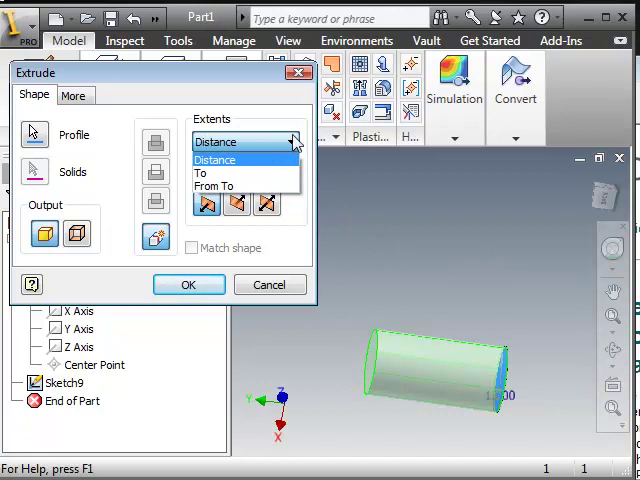
pyautogui.click(214, 160)
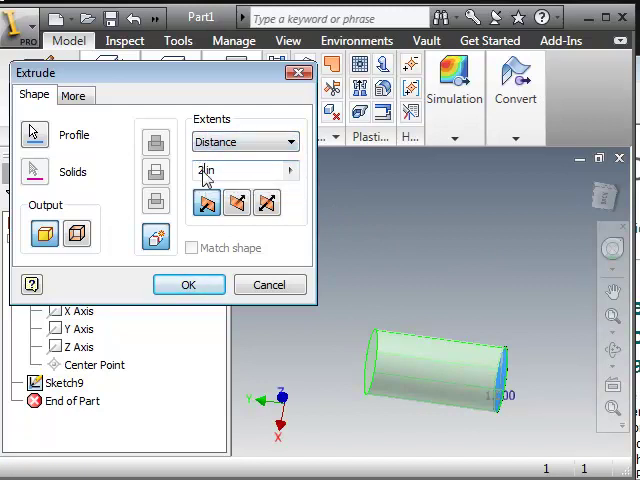
pyautogui.write('1.5')
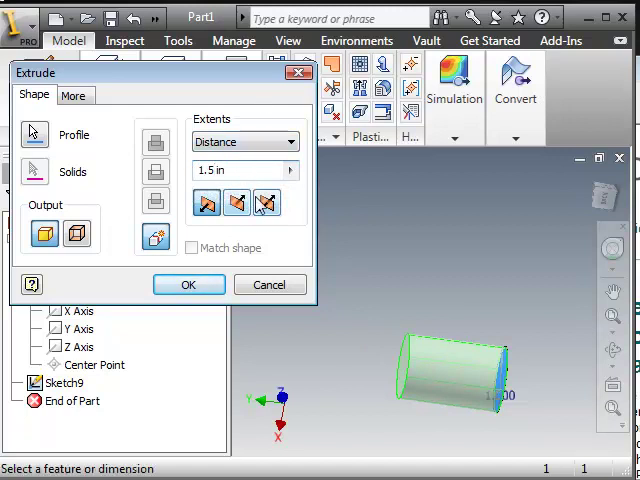
pyautogui.tripleClick(244, 170)
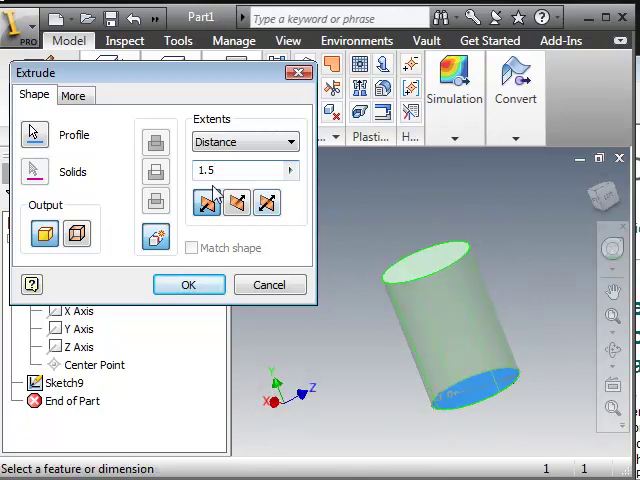
pyautogui.click(300, 140)
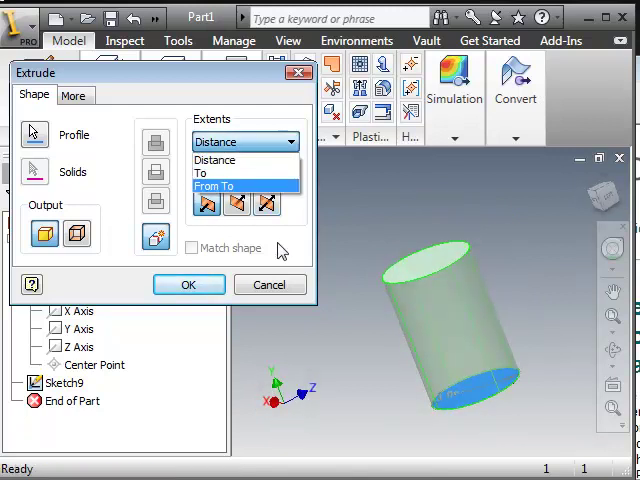
pyautogui.click(214, 160)
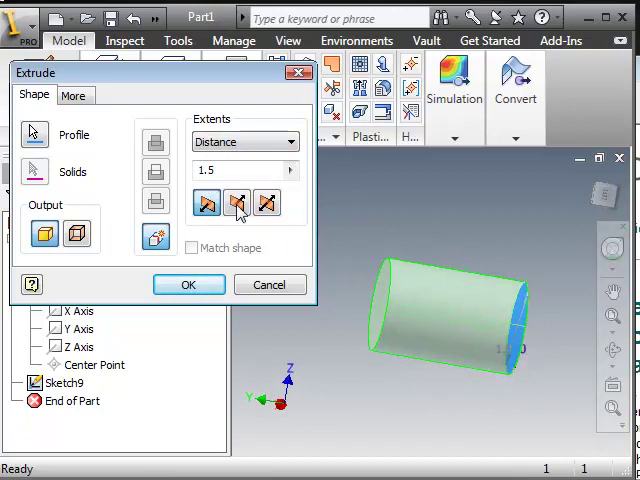
pyautogui.click(208, 204)
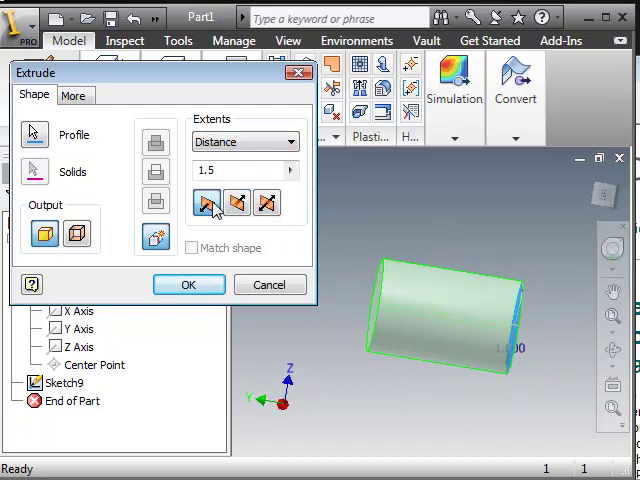
pyautogui.click(236, 204)
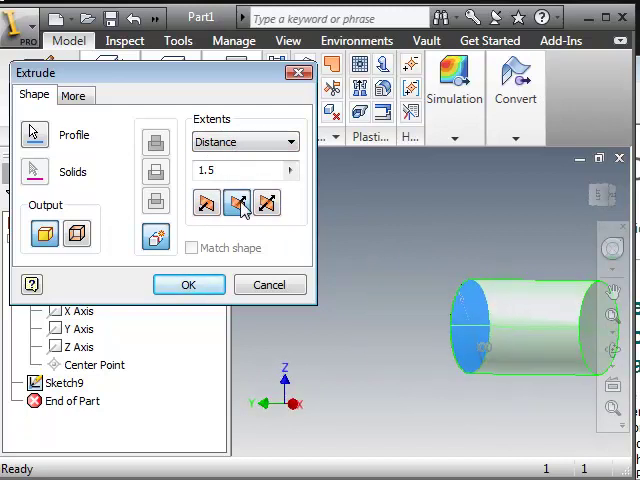
pyautogui.click(268, 204)
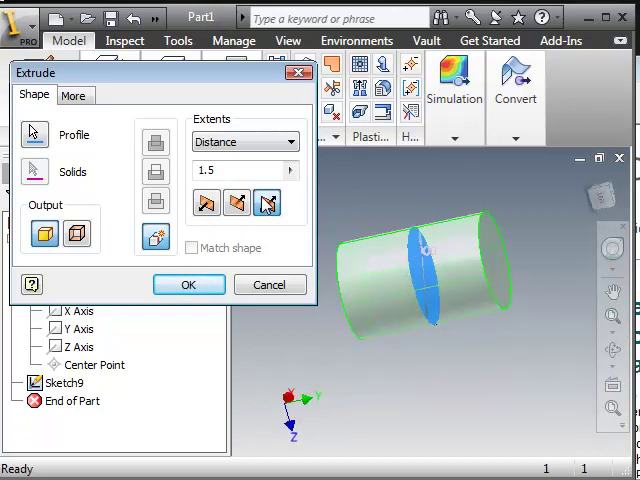
pyautogui.click(208, 204)
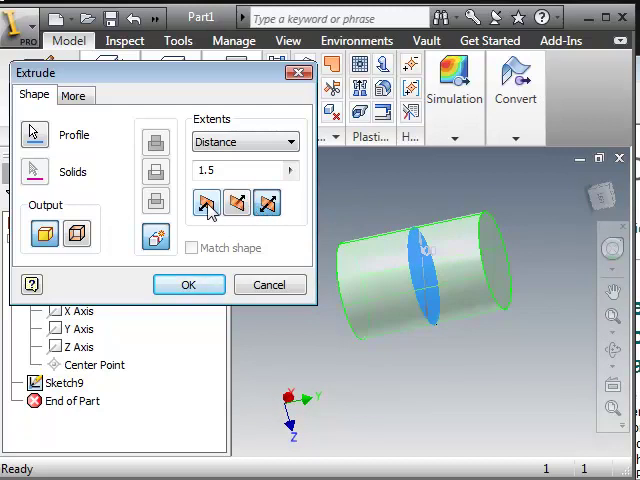
pyautogui.click(208, 204)
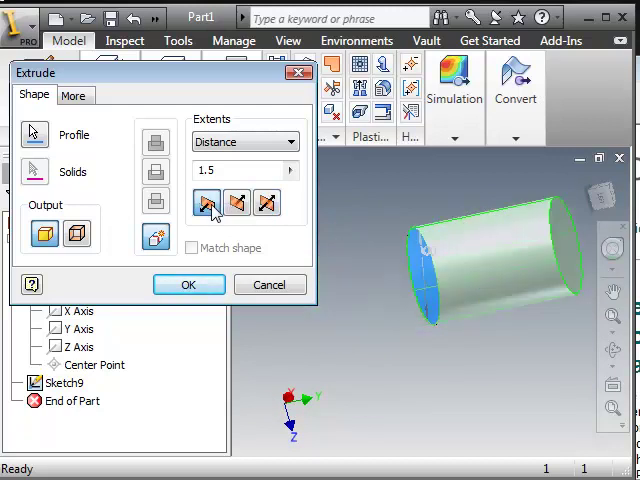
pyautogui.click(268, 204)
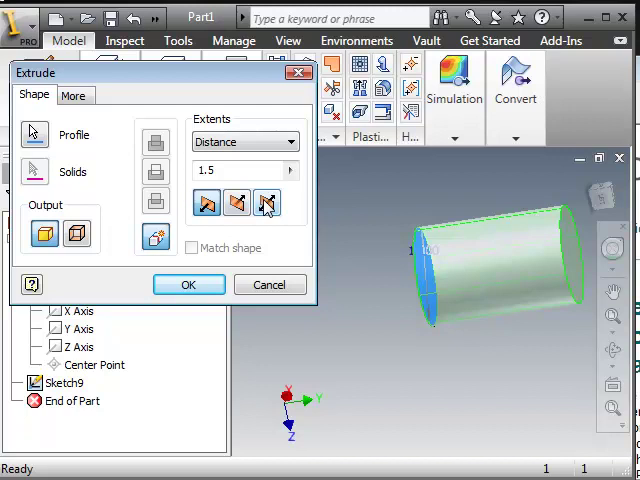
# Try a taper on the More tab, then set Taper back to 0
pyautogui.click(268, 204)
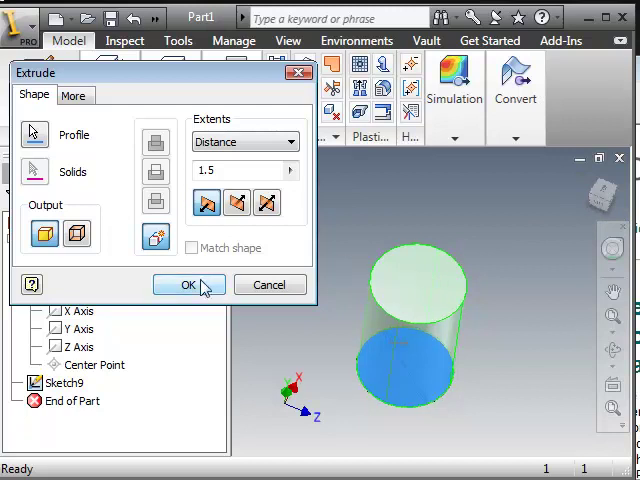
pyautogui.click(72, 94)
pyautogui.write('-10')
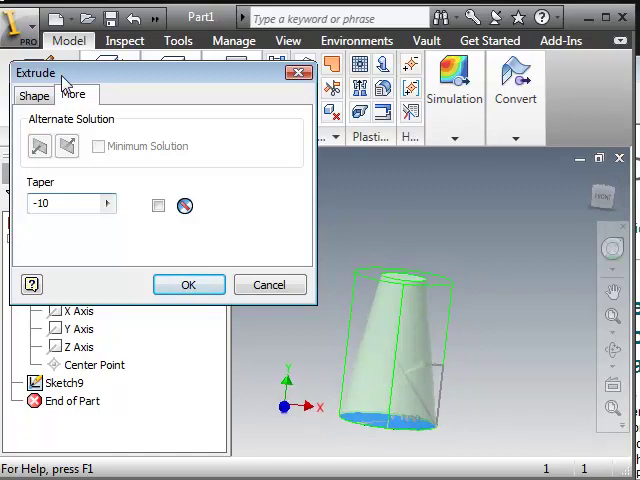
pyautogui.click(32, 96)
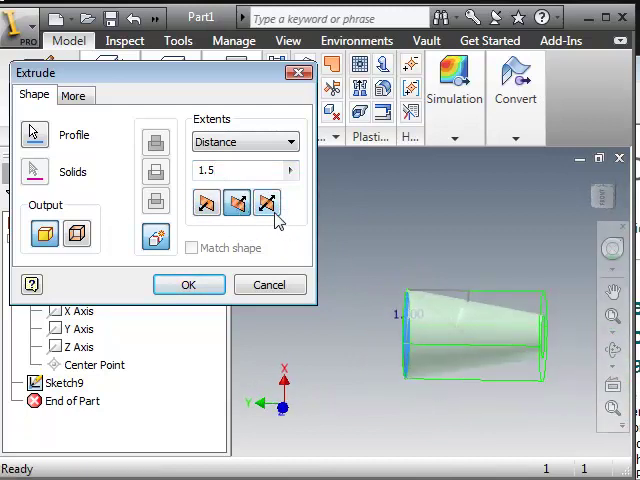
# Extrude symmetrically about the sketch and confirm, creating solid cylinder Extrusion7
pyautogui.click(206, 204)
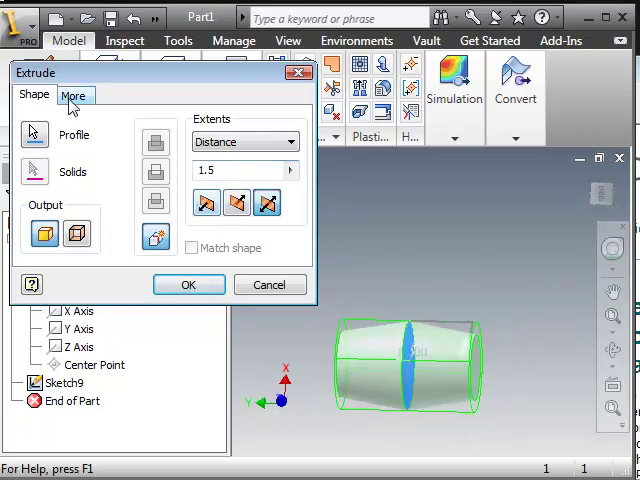
pyautogui.click(74, 96)
pyautogui.write('0')
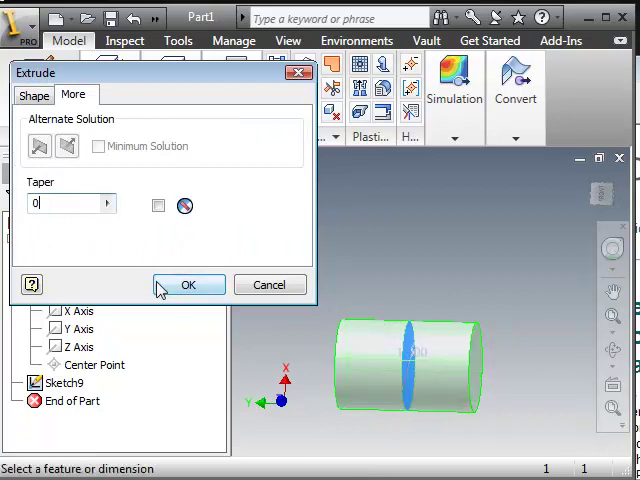
pyautogui.click(188, 284)
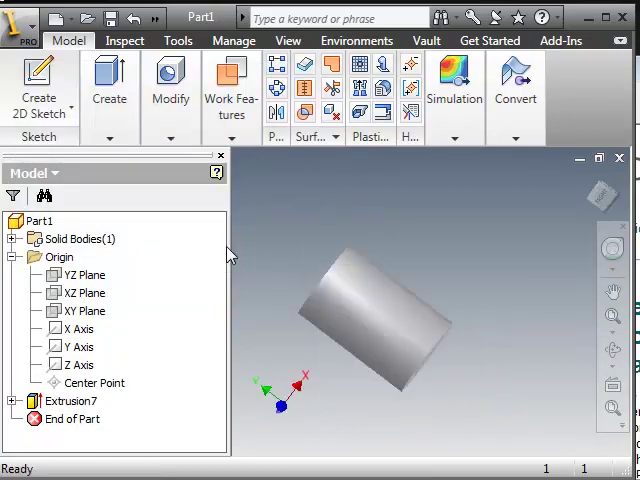